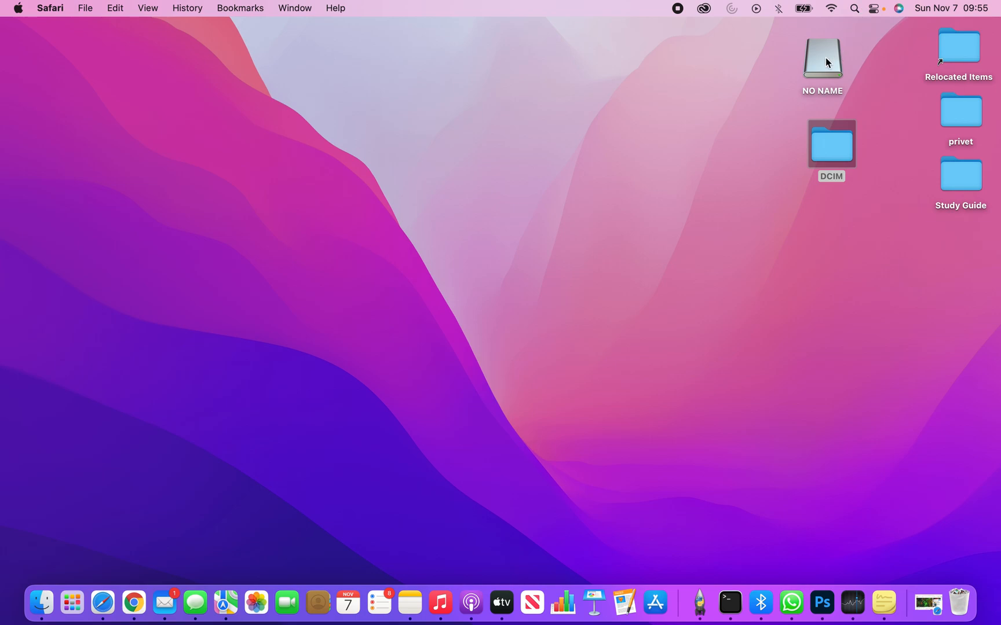
mouse_move(825, 67)
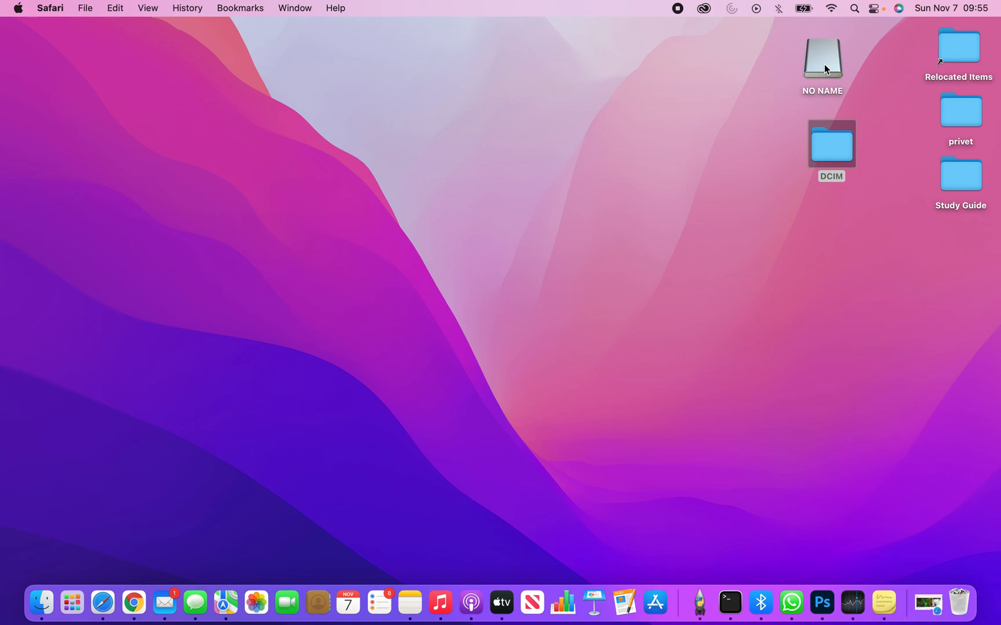
mouse_move(843, 128)
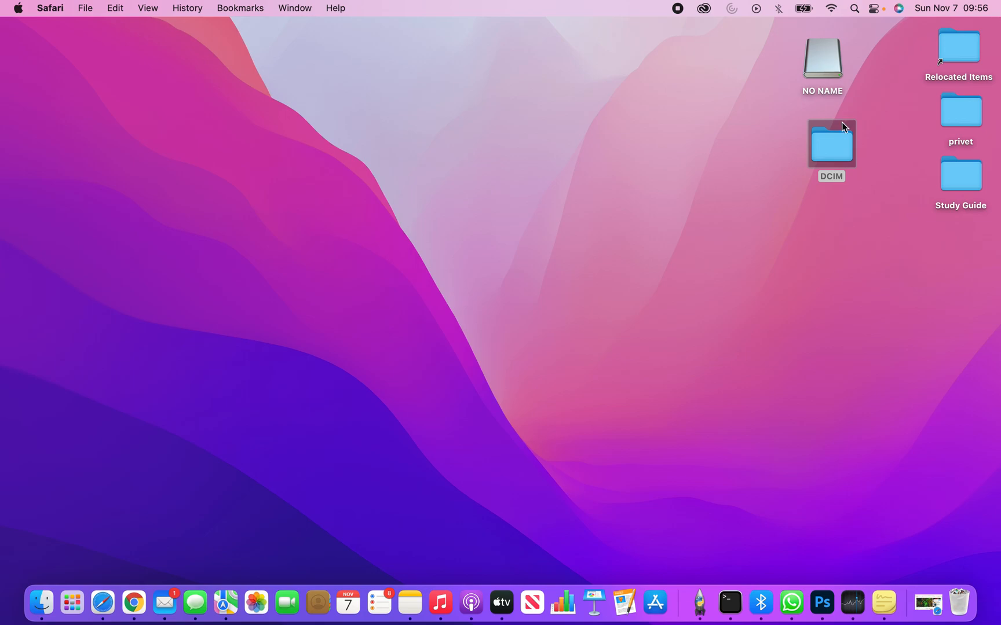
Navigate Finder from the DCIM folder through Applications into the Utilities folder
double_click(832, 144)
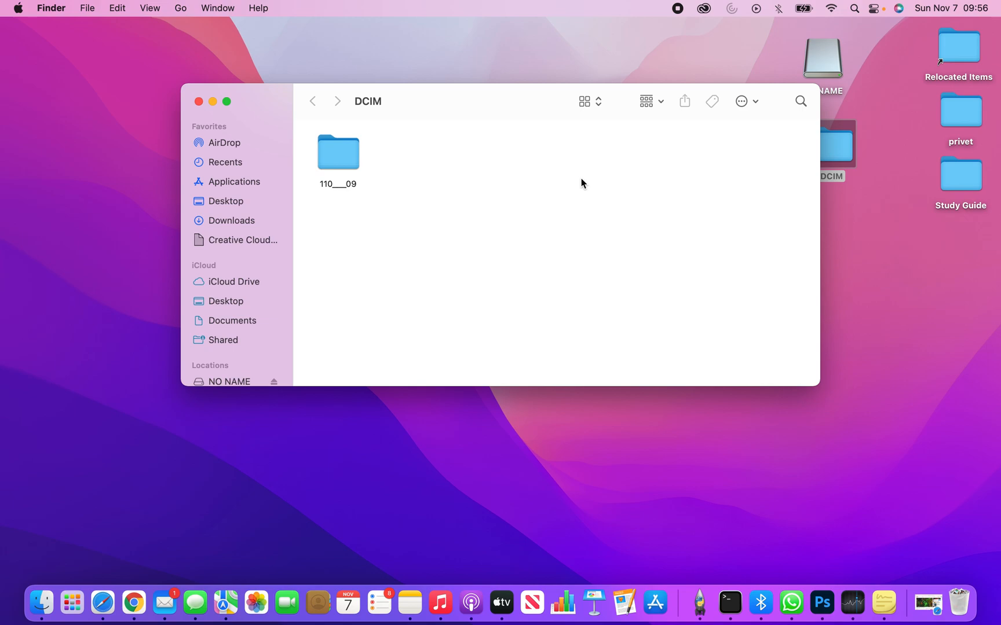
mouse_move(299, 159)
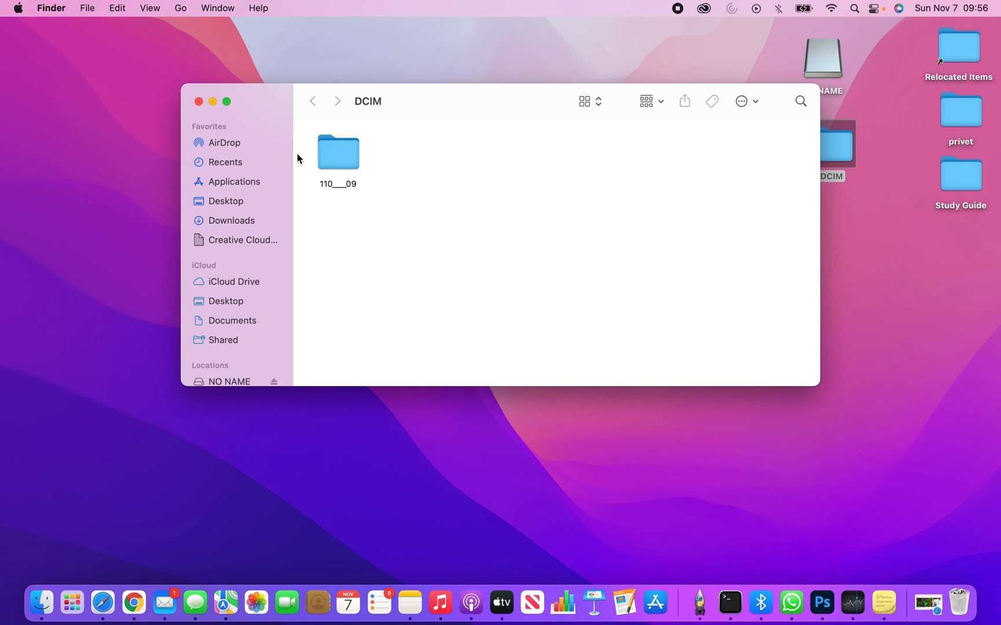
left_click(234, 181)
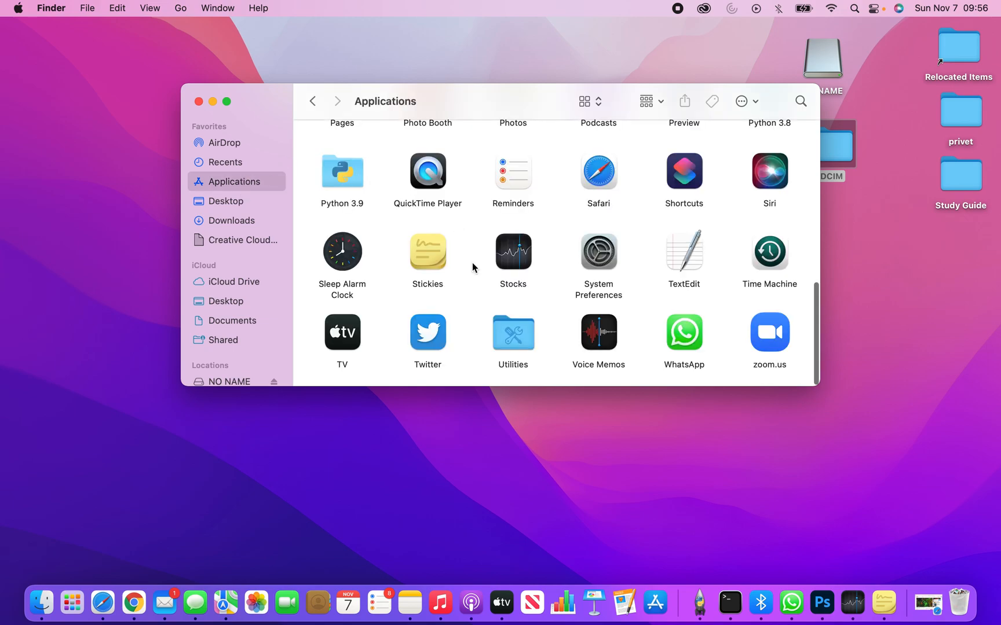
double_click(513, 332)
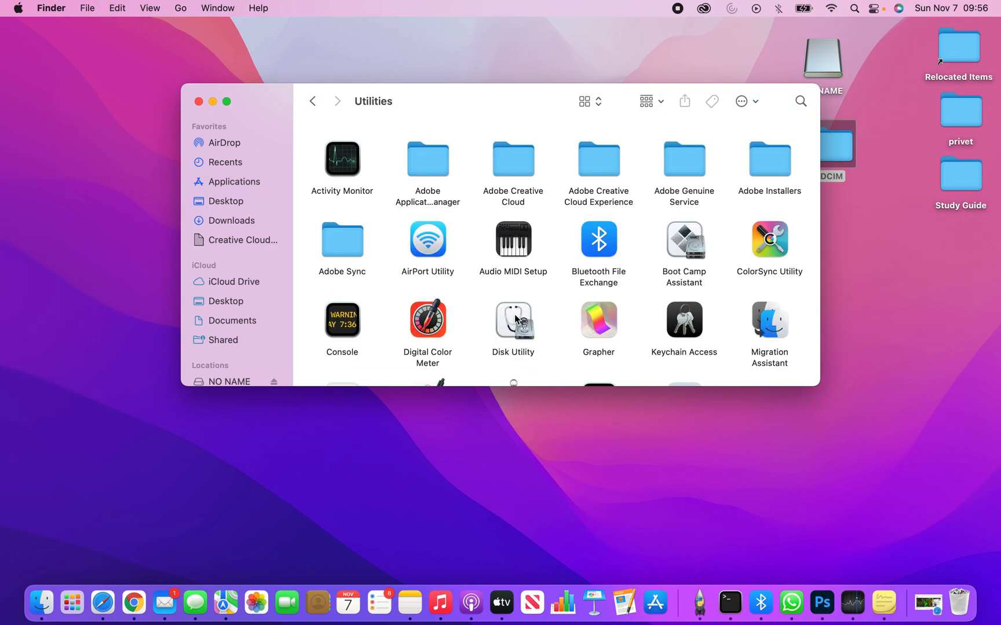
Launch Disk Utility and select the external Generic STORAGE DEVICE Media disk
double_click(513, 319)
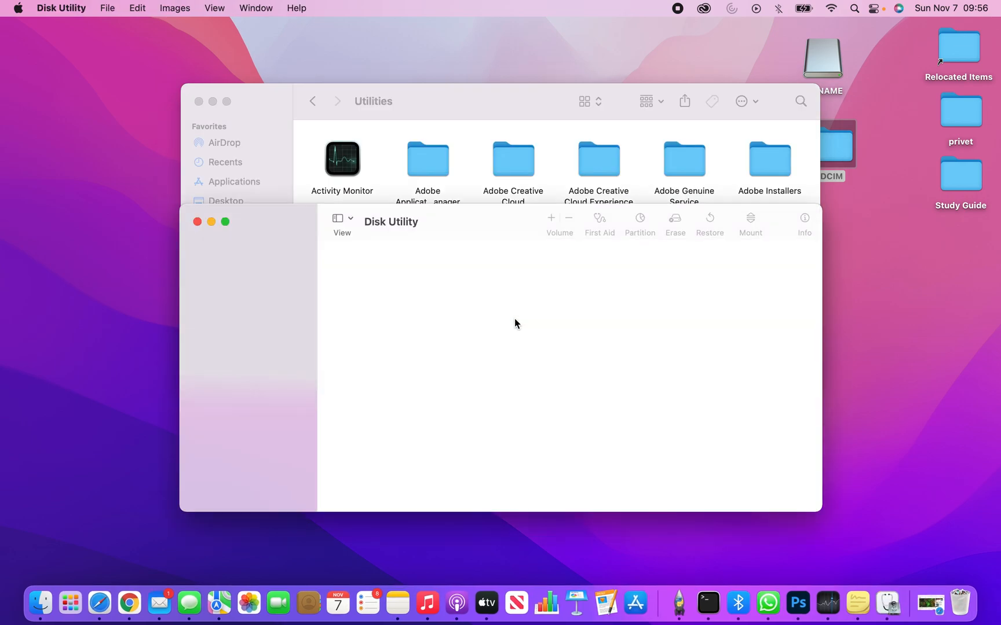
mouse_move(410, 263)
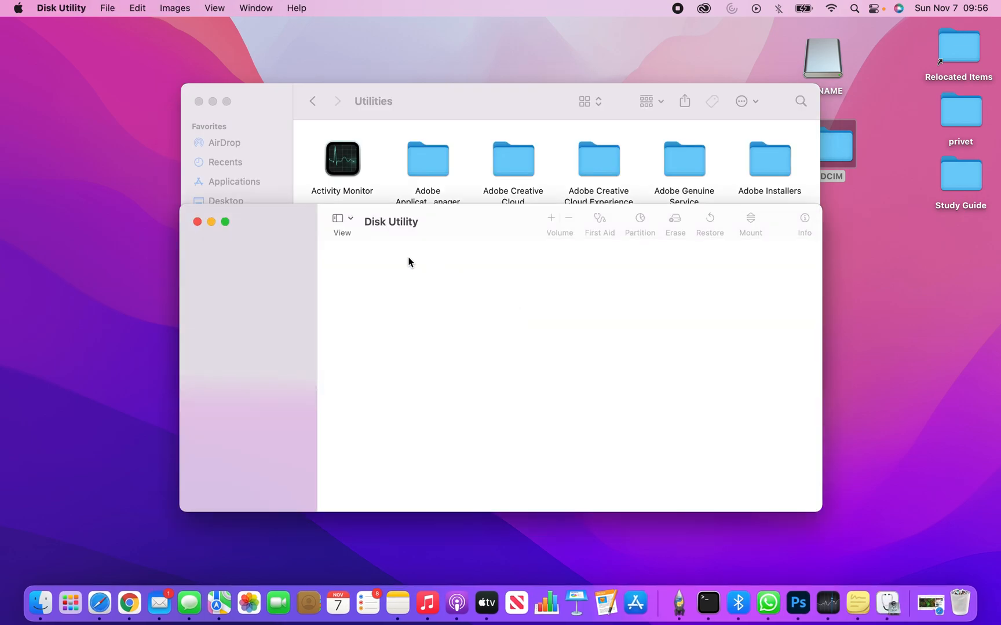
mouse_move(452, 327)
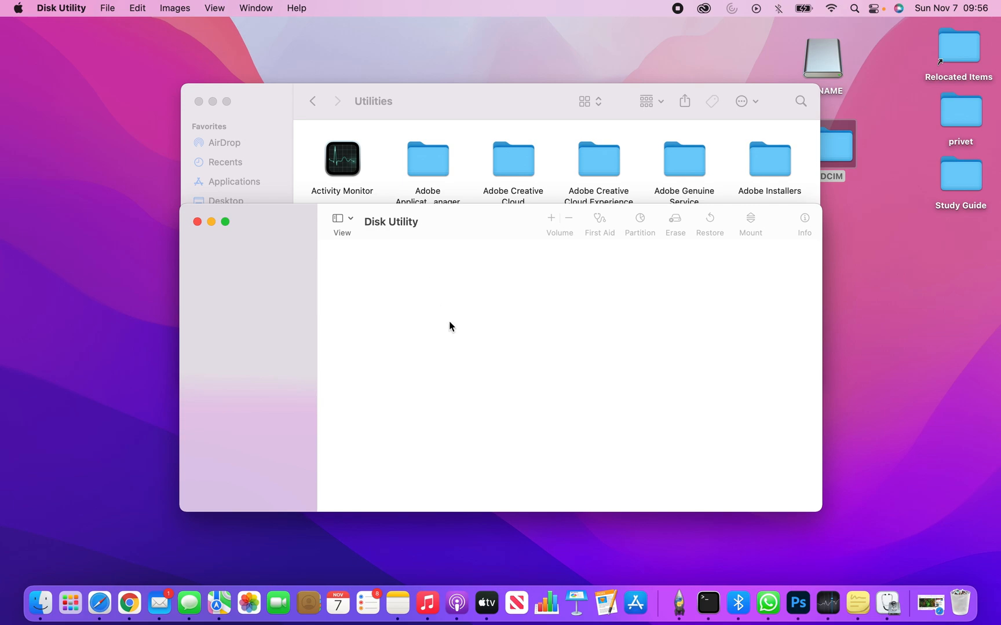
mouse_move(480, 398)
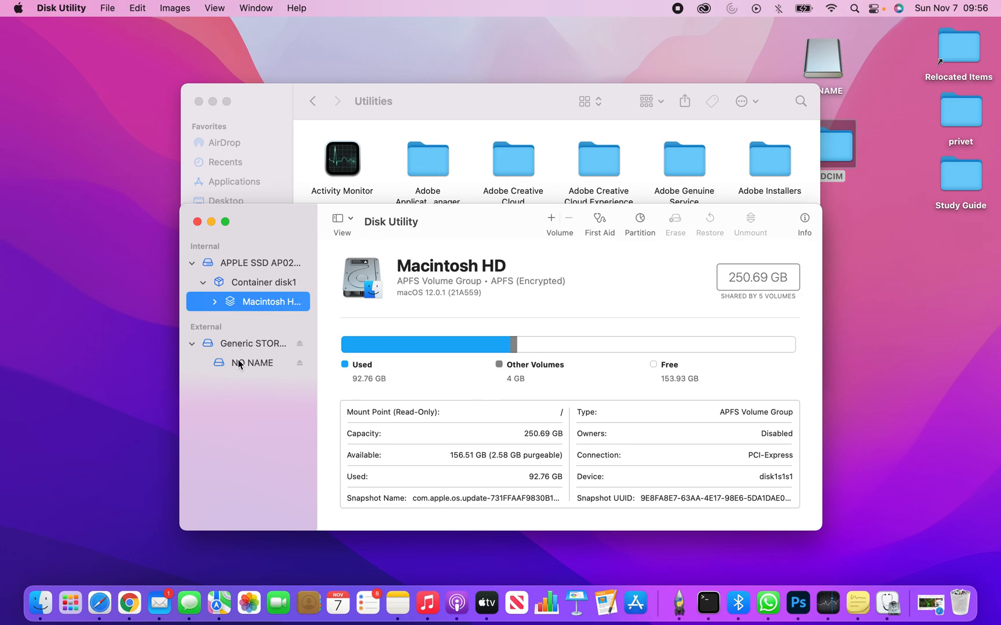
mouse_move(260, 348)
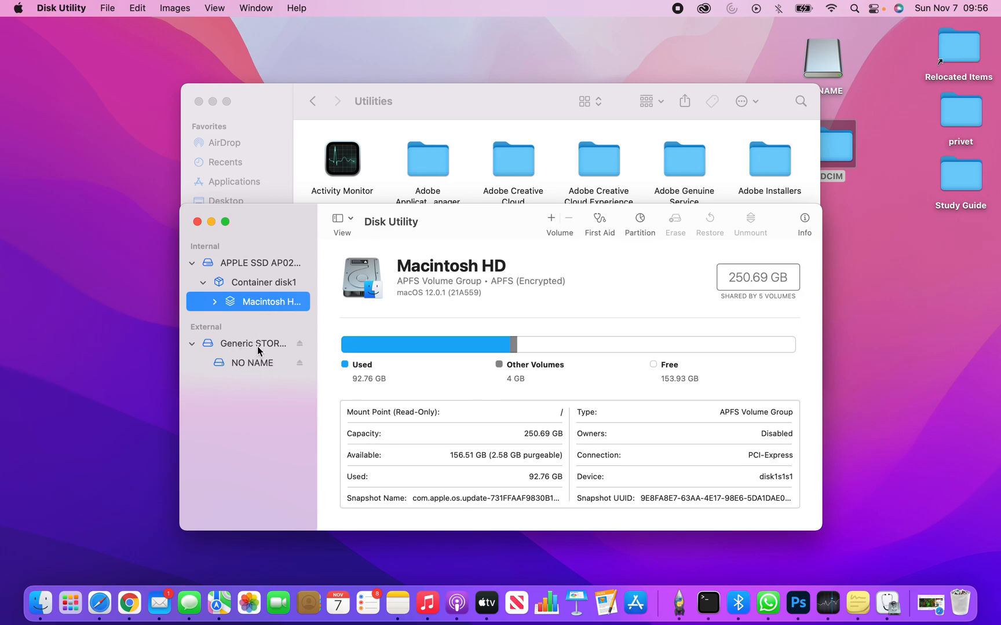
left_click(252, 343)
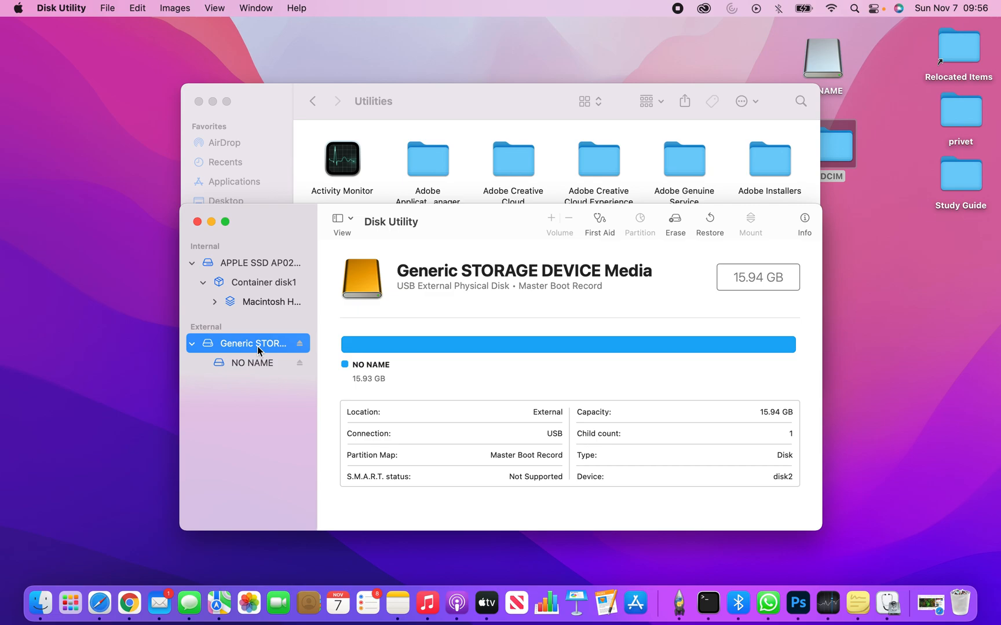
mouse_move(258, 365)
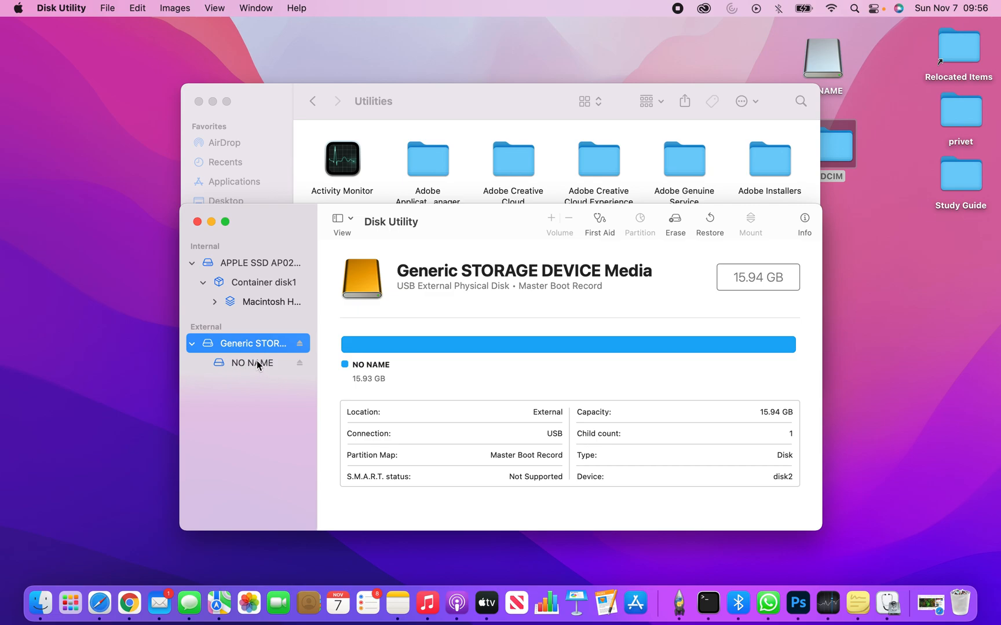
mouse_move(654, 226)
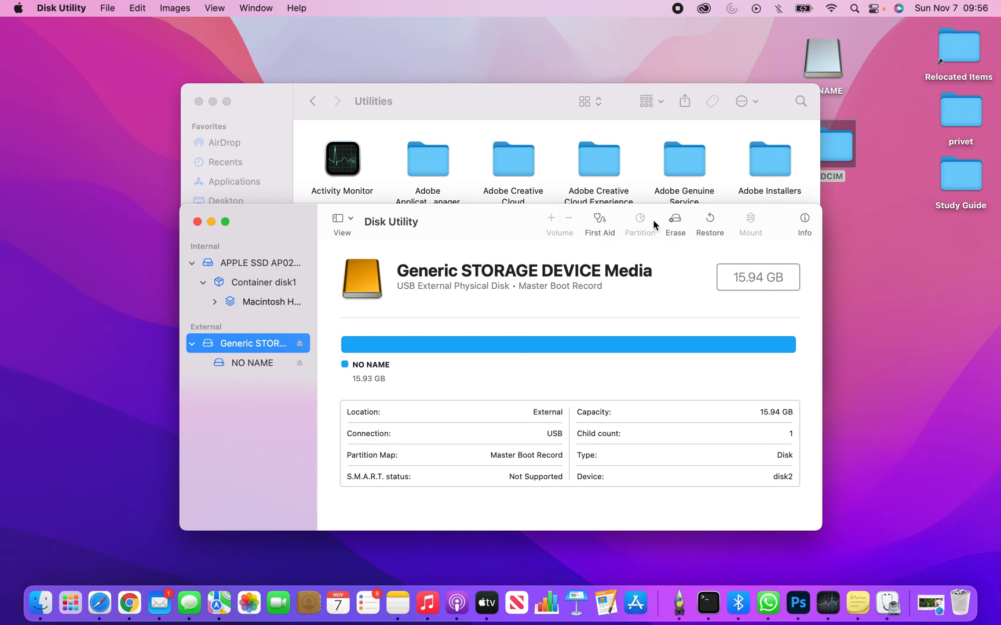
Begin erasing the drive with scheme GUID Partition Map and format APFS (Encrypted)
left_click(675, 218)
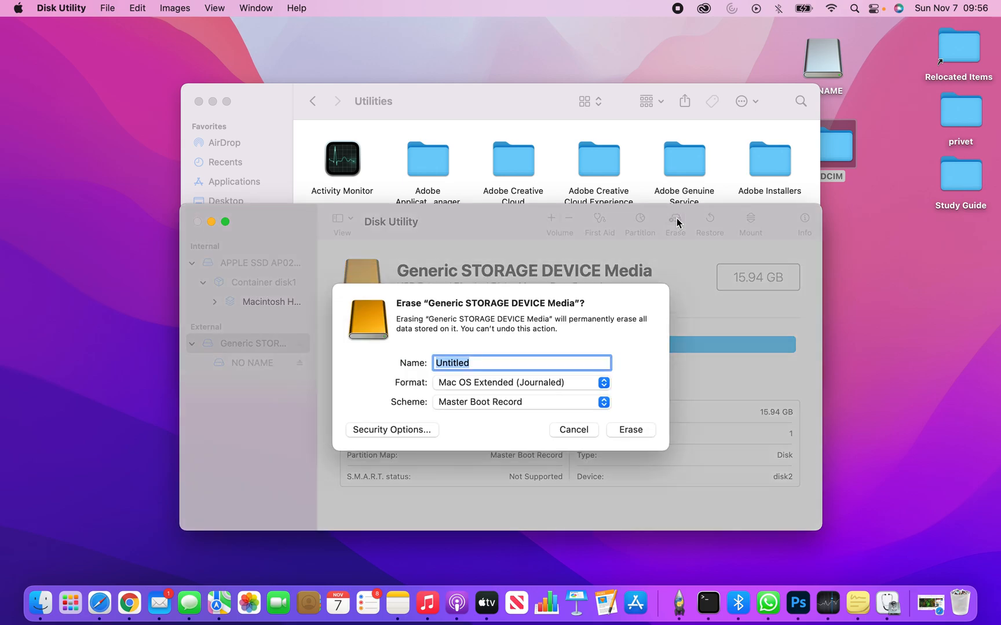
mouse_move(537, 408)
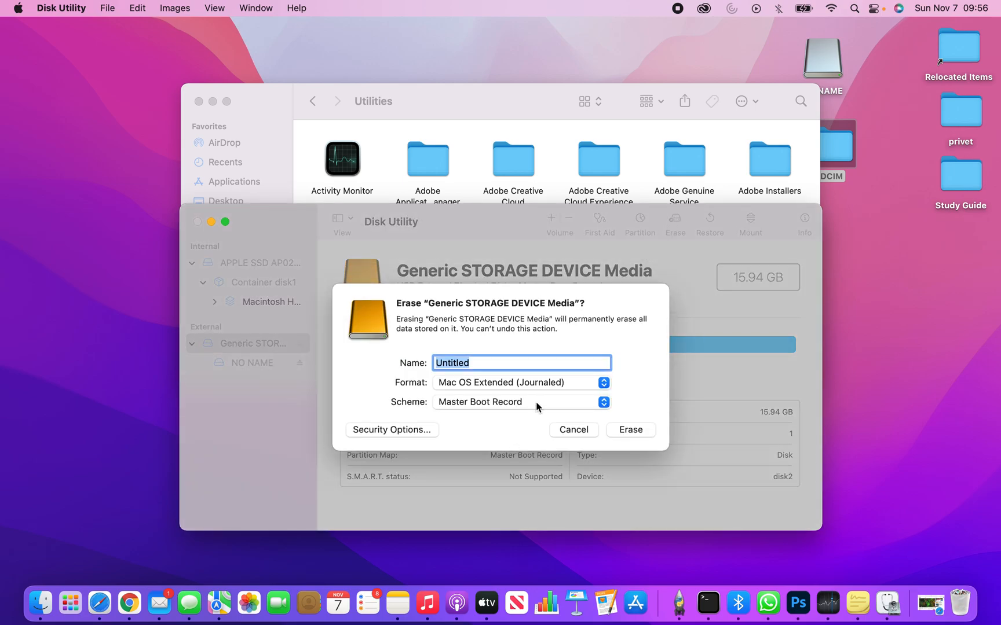
left_click(604, 401)
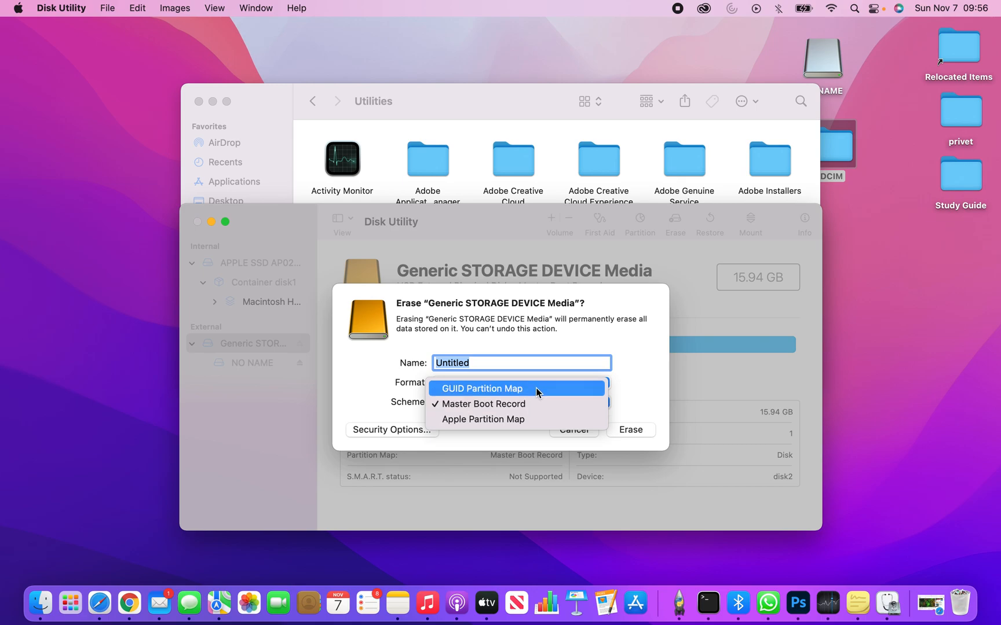
left_click(482, 389)
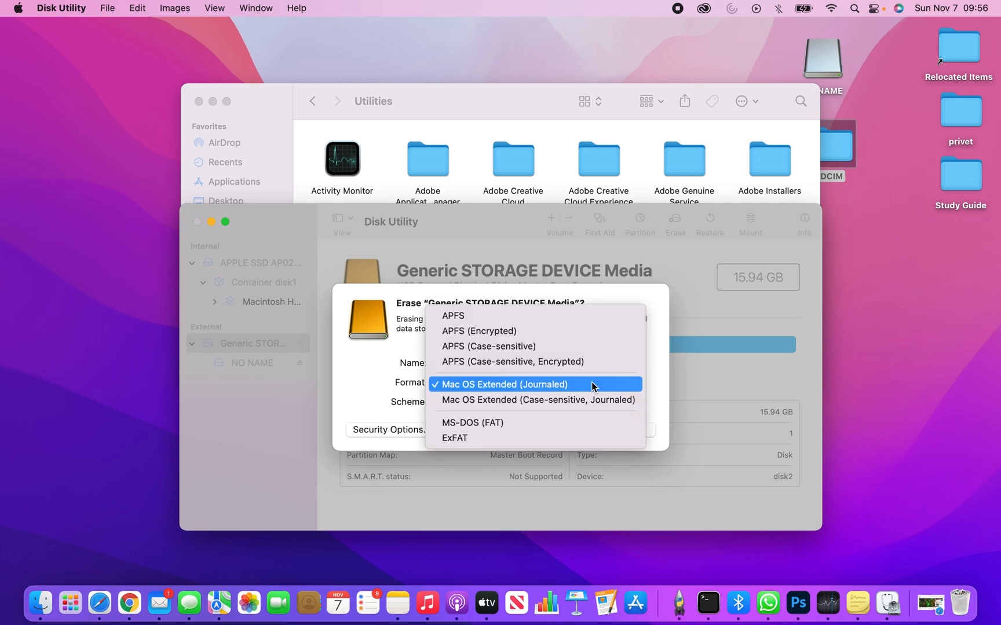
mouse_move(572, 331)
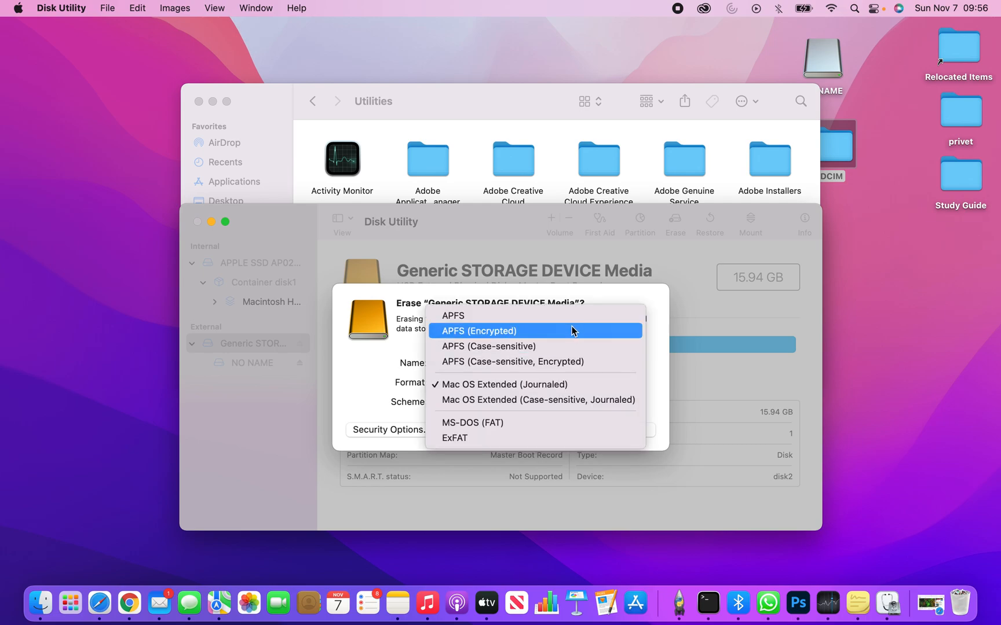
left_click(479, 332)
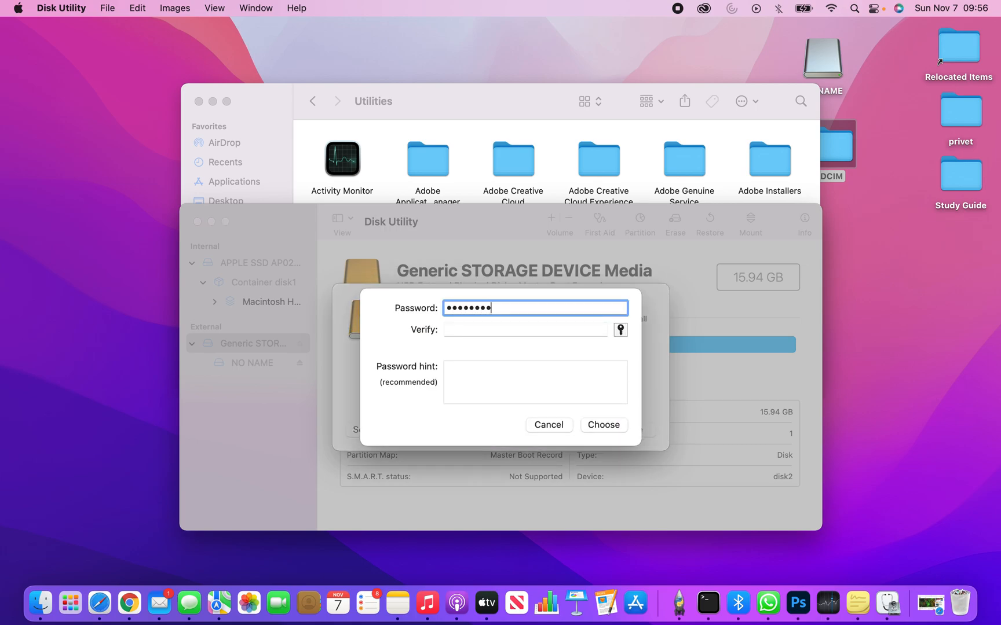
Verify the encryption password, add the hint 'Laptop', and confirm with Choose
left_click(526, 329)
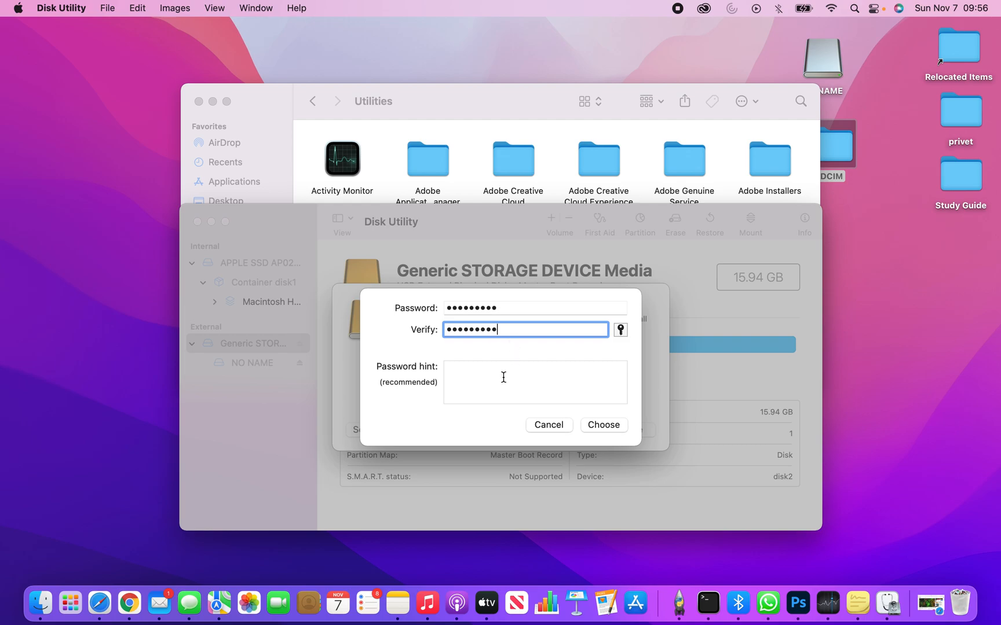
left_click(502, 378)
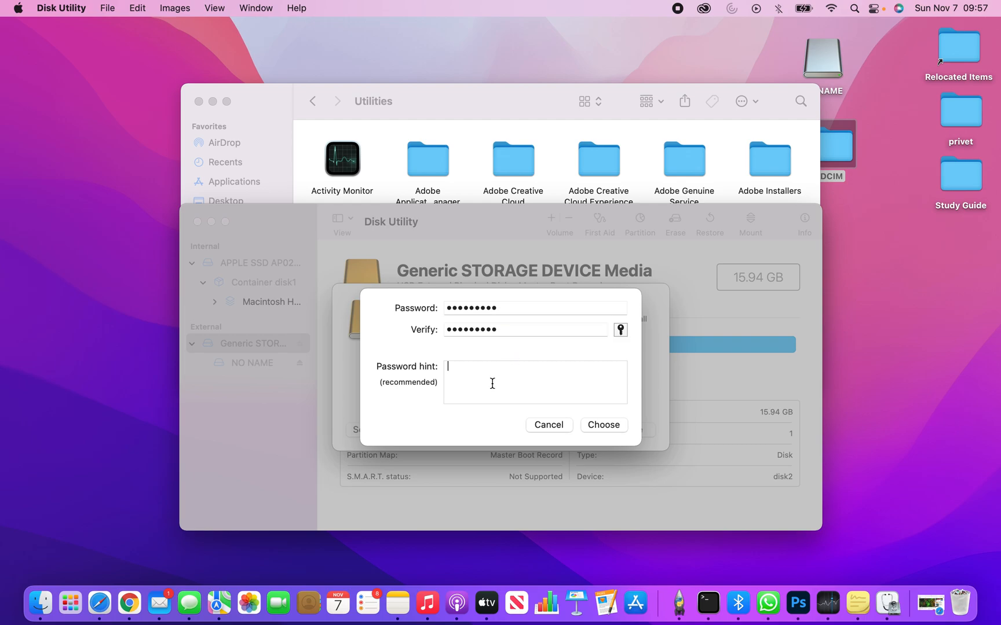
type("Lapt")
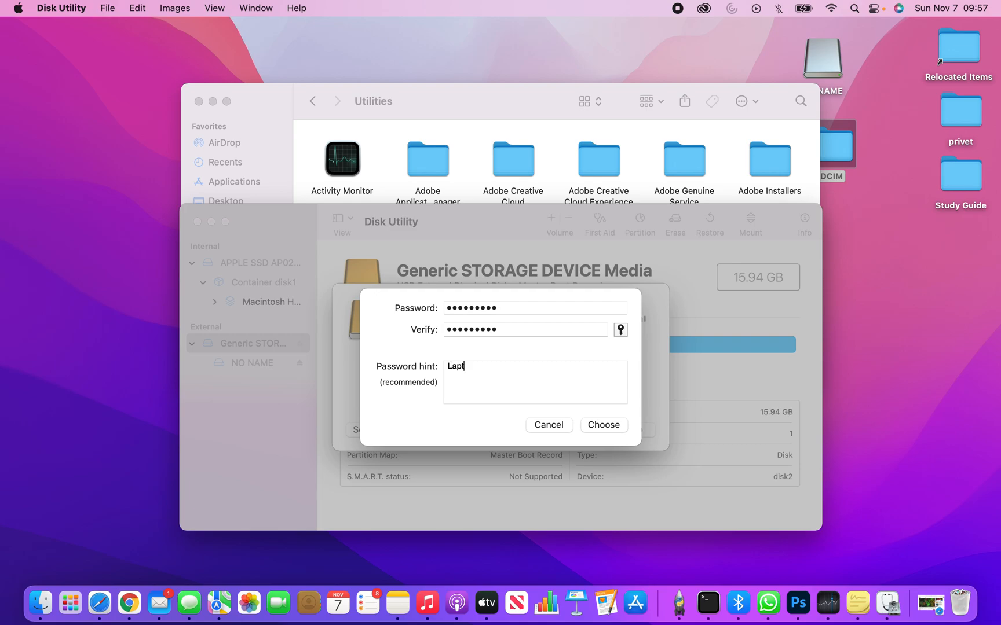
type("op")
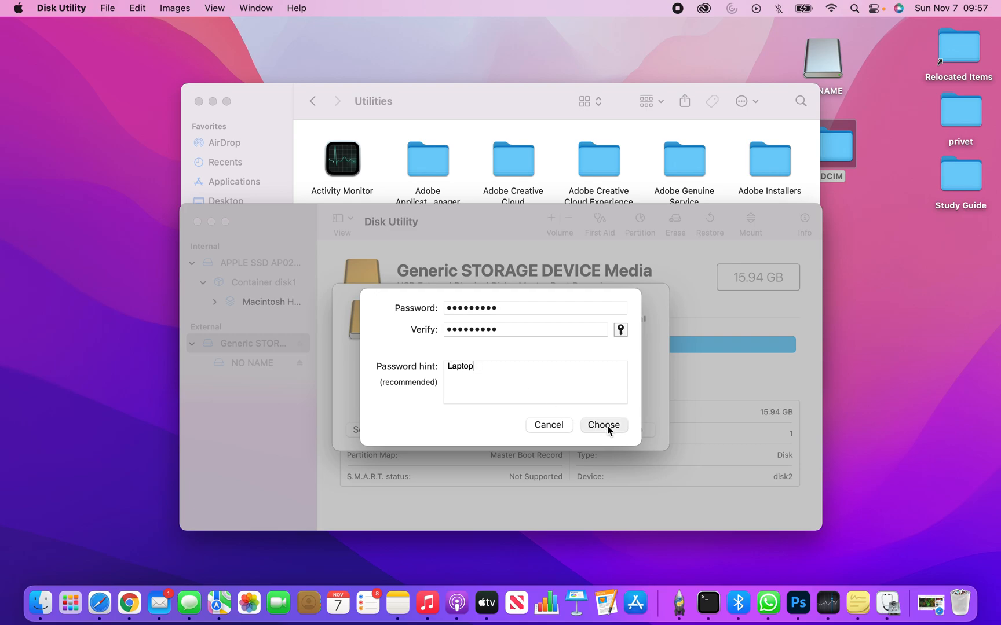
left_click(603, 425)
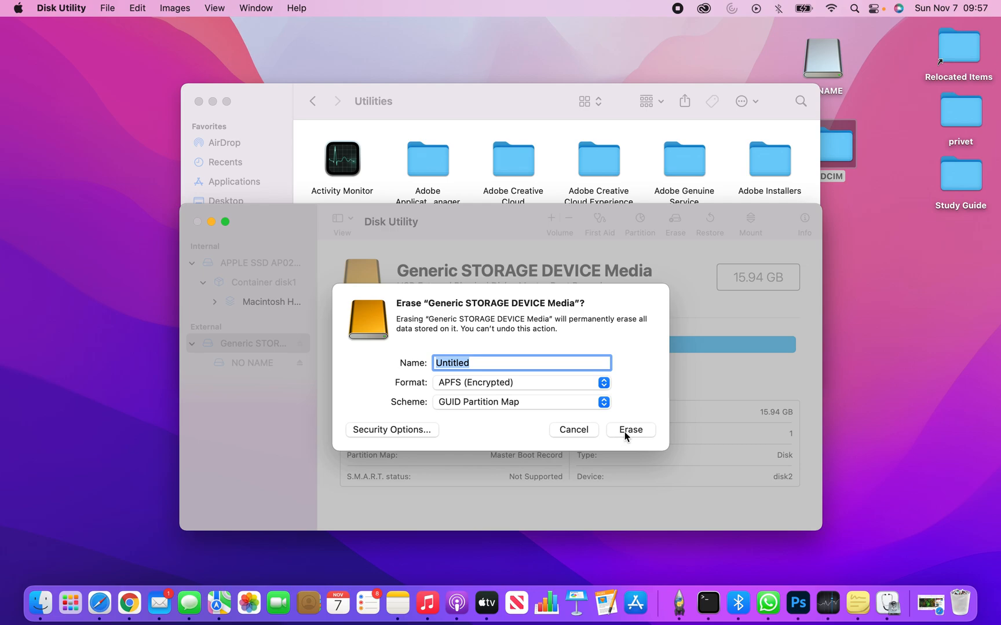
Erase the drive into the encrypted APFS volume 'Untitled' and dismiss the completion notice
left_click(630, 429)
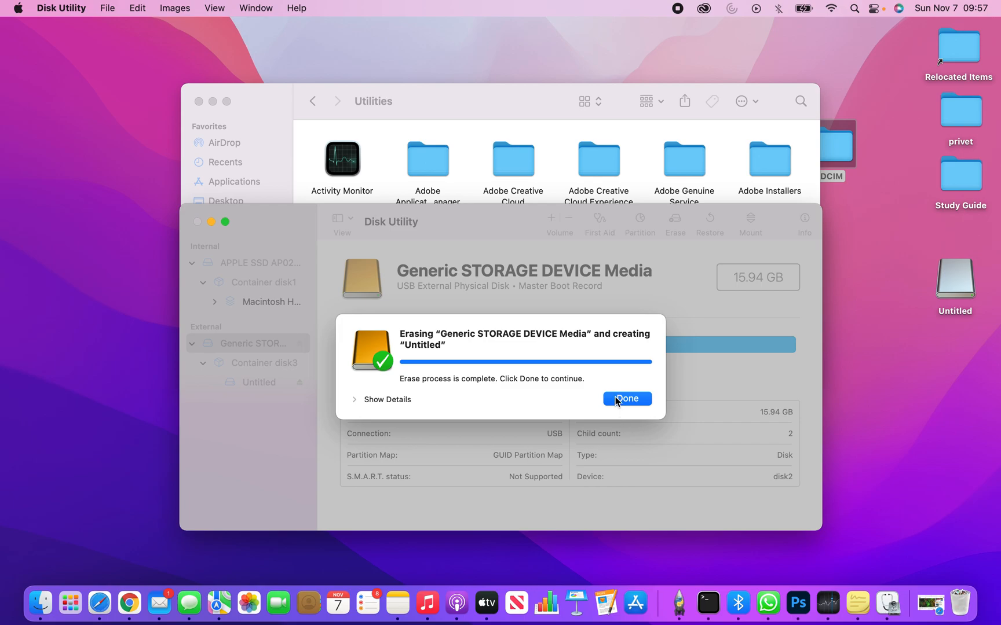
left_click(626, 398)
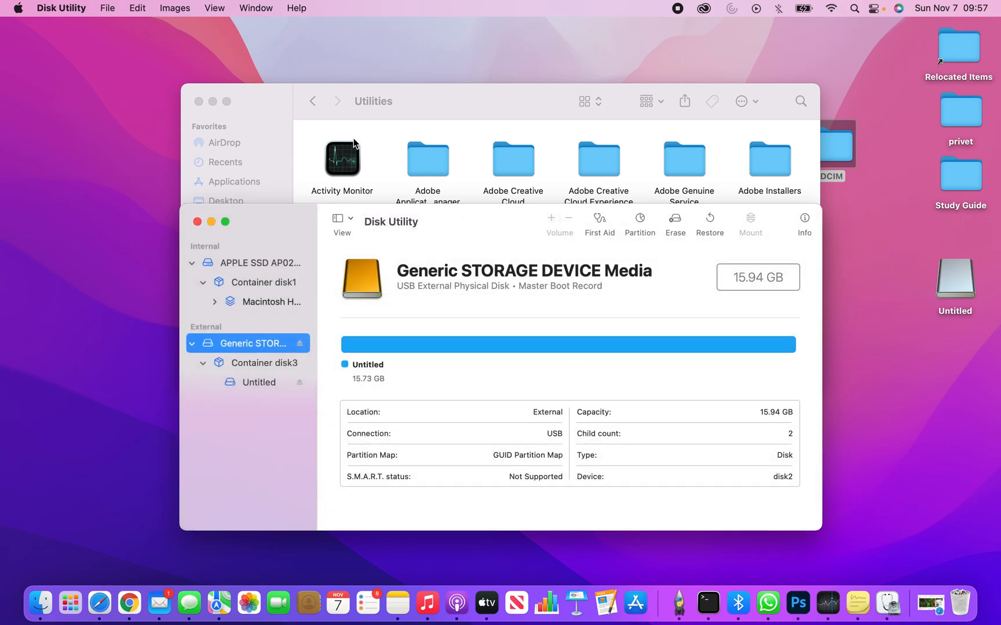